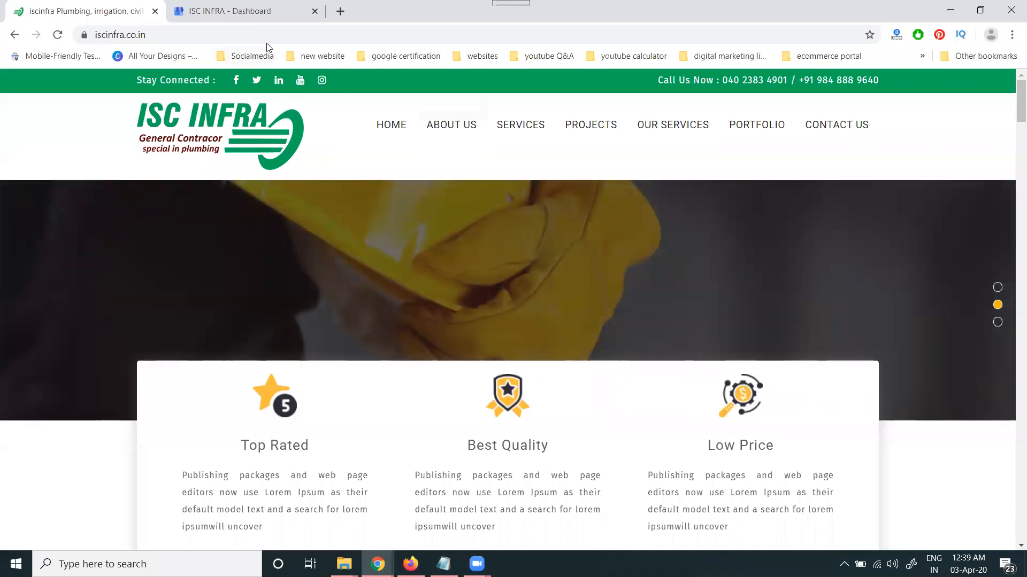
Switch to the ISC INFRA dashboard and bring up its users list.
click(242, 12)
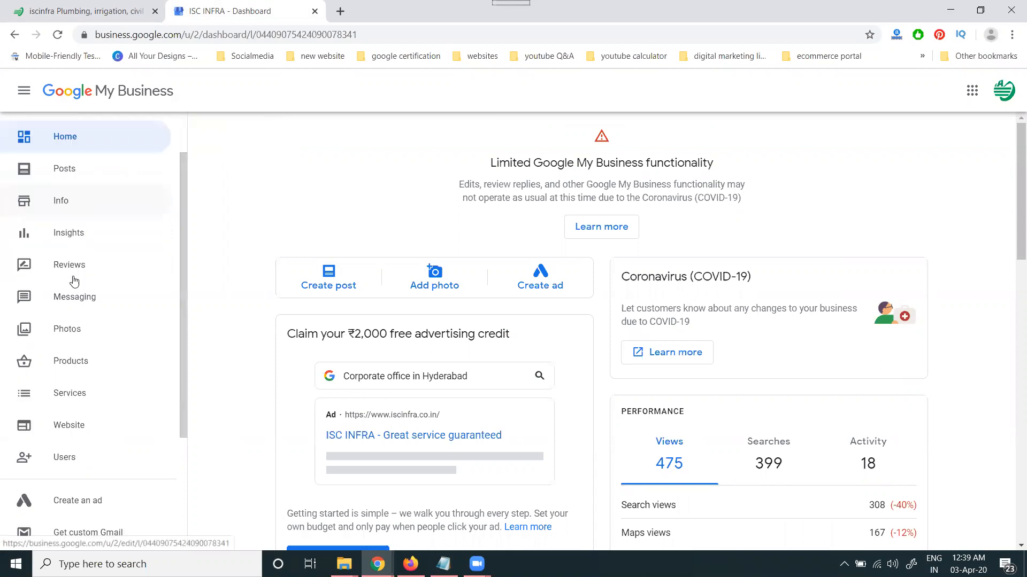
scroll(down, 3)
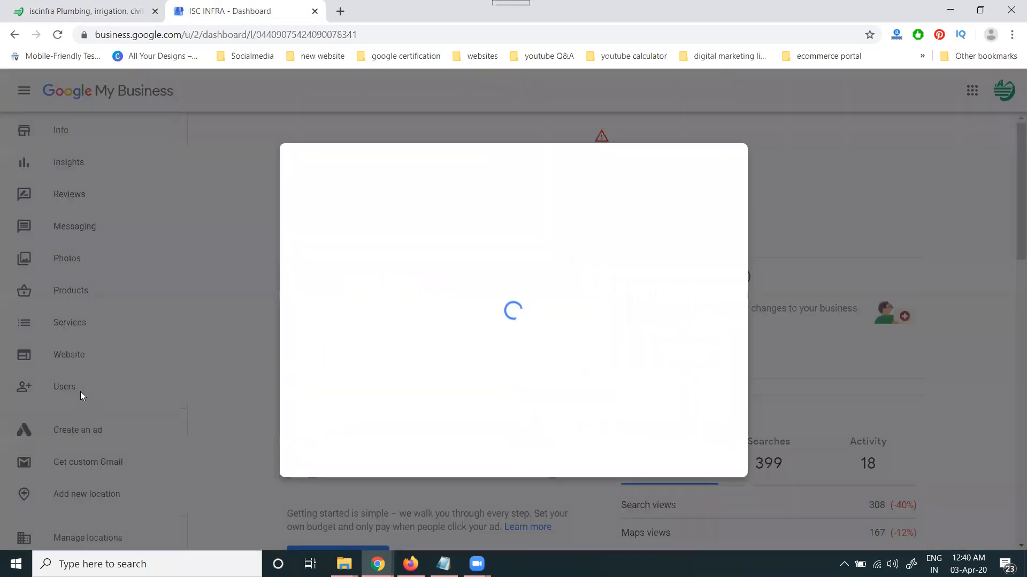
click(715, 183)
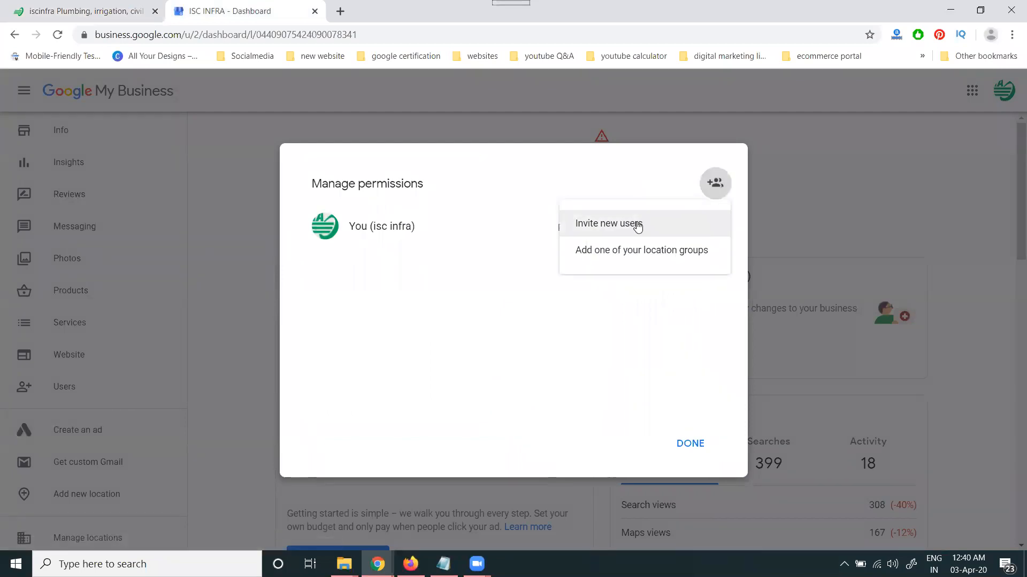
click(608, 223)
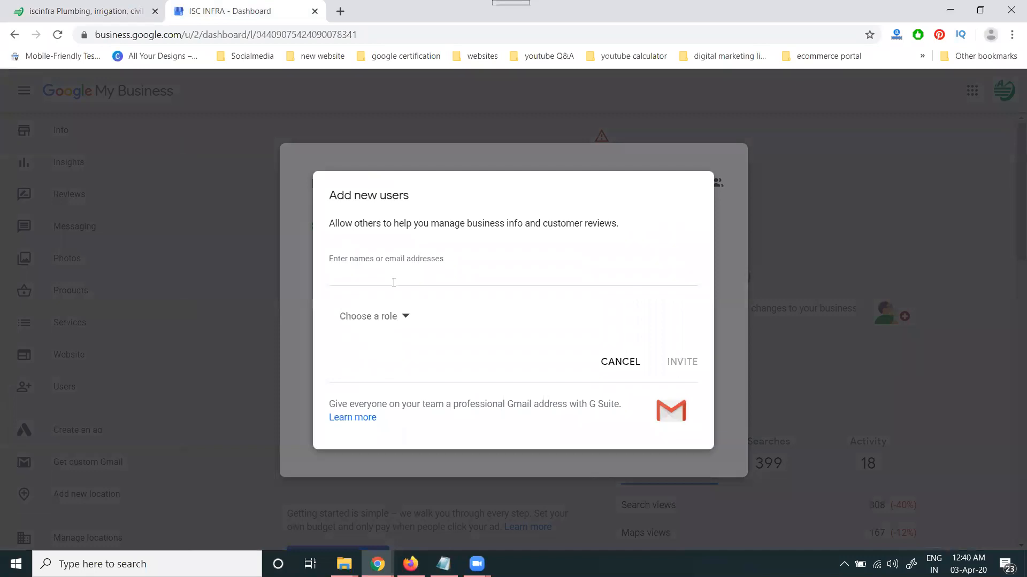
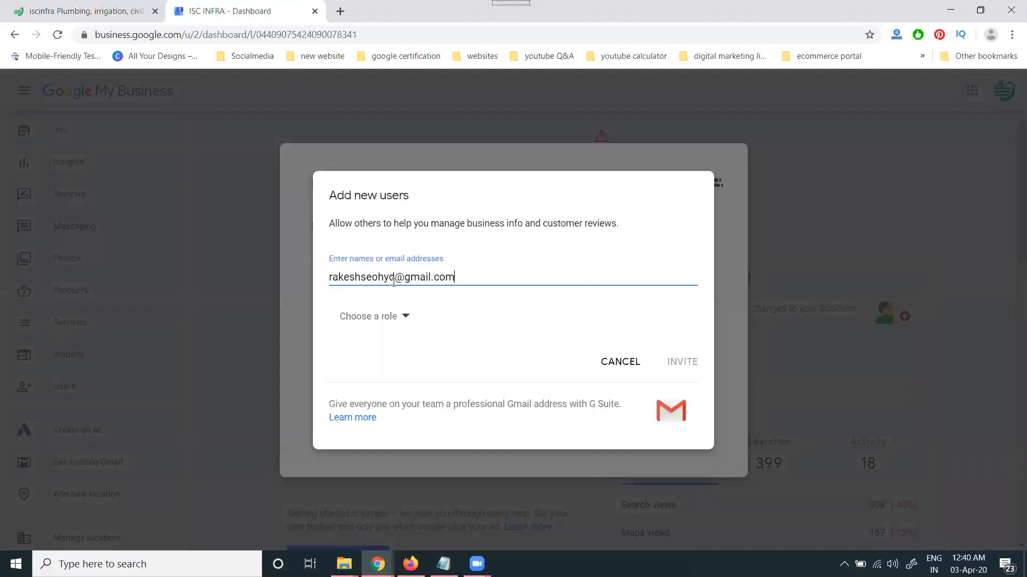
key(Enter)
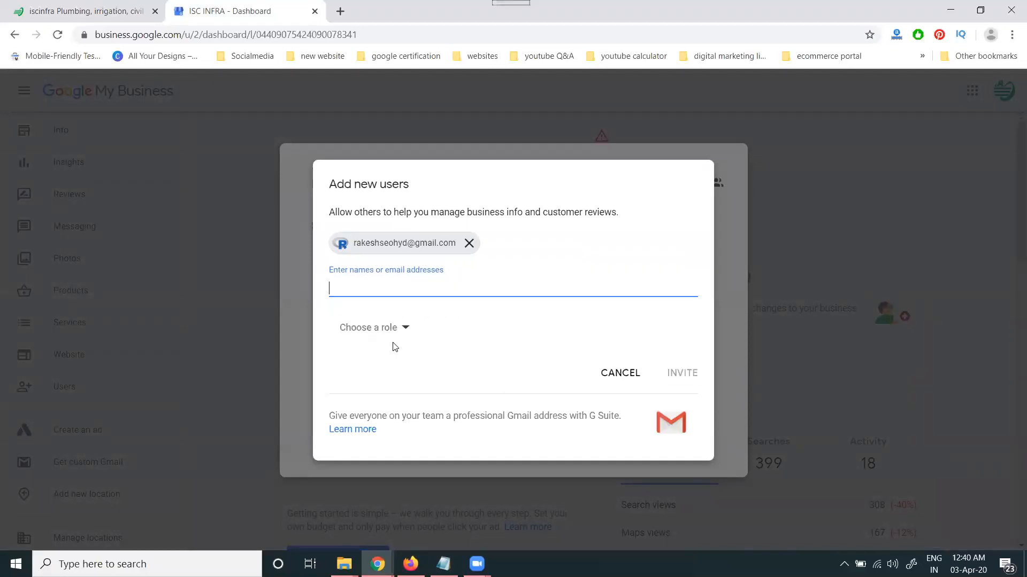
click(374, 327)
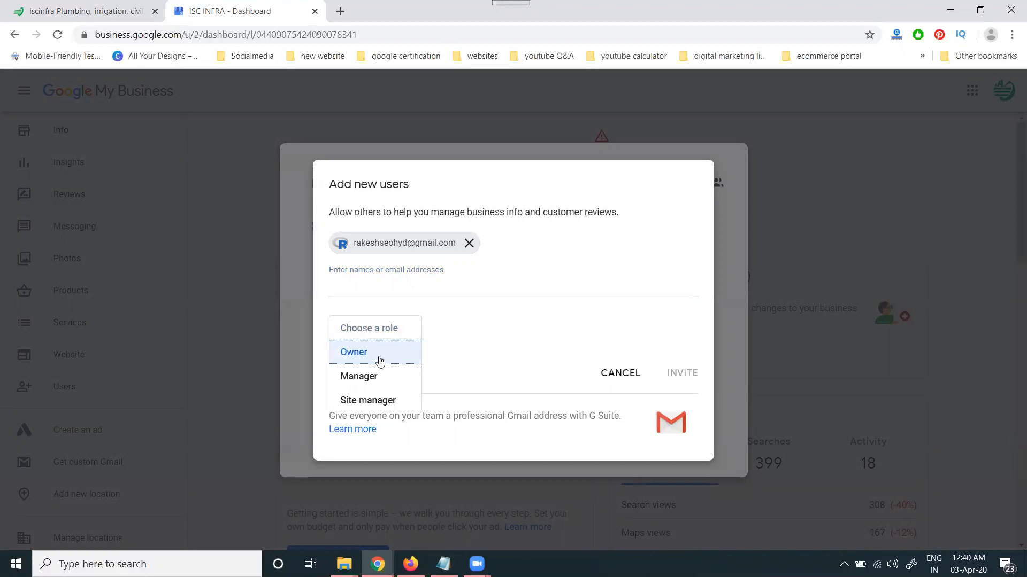
click(353, 352)
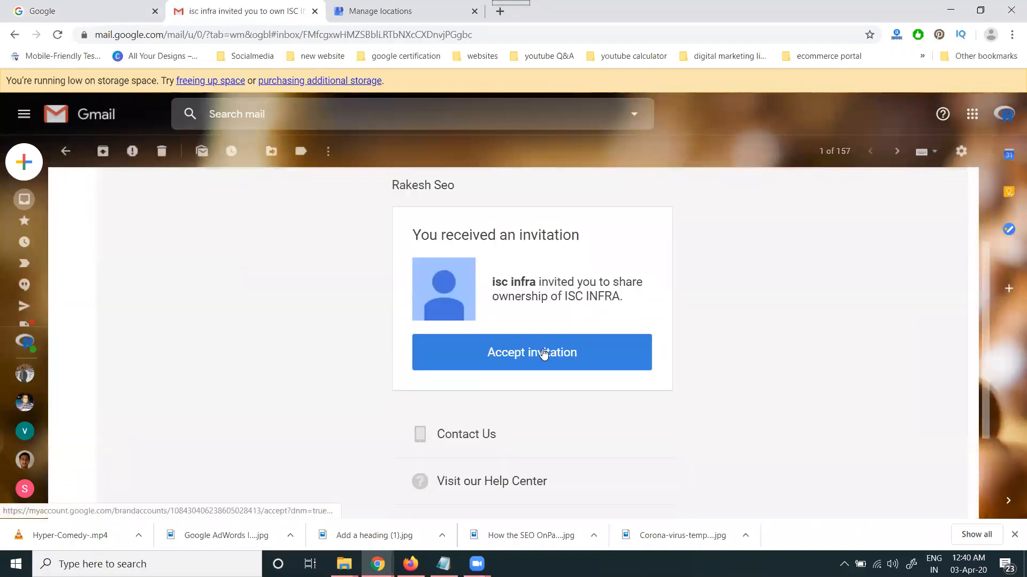
Accept the emailed ISC INFRA ownership invitation and return to the dashboard.
click(531, 353)
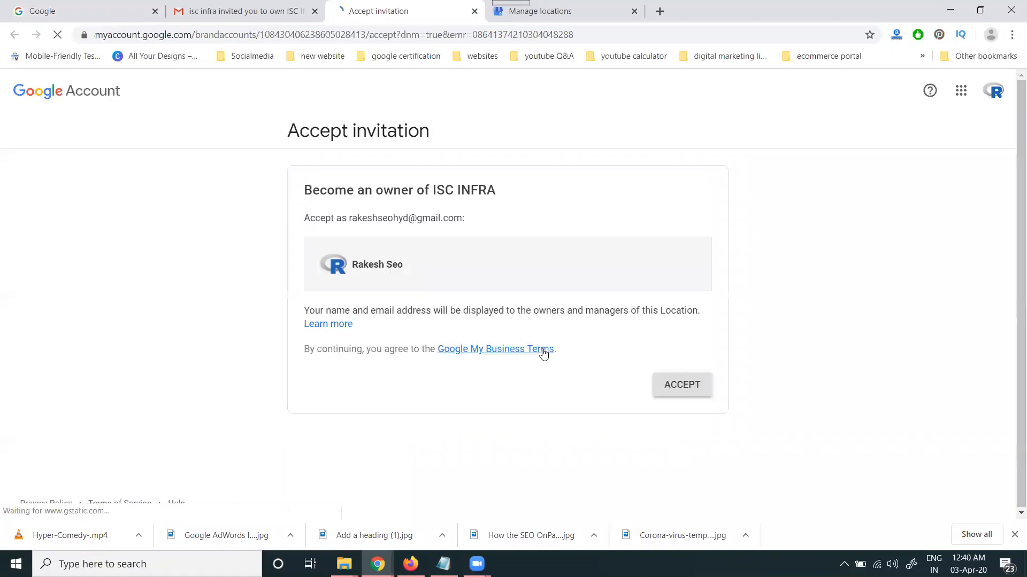
click(680, 385)
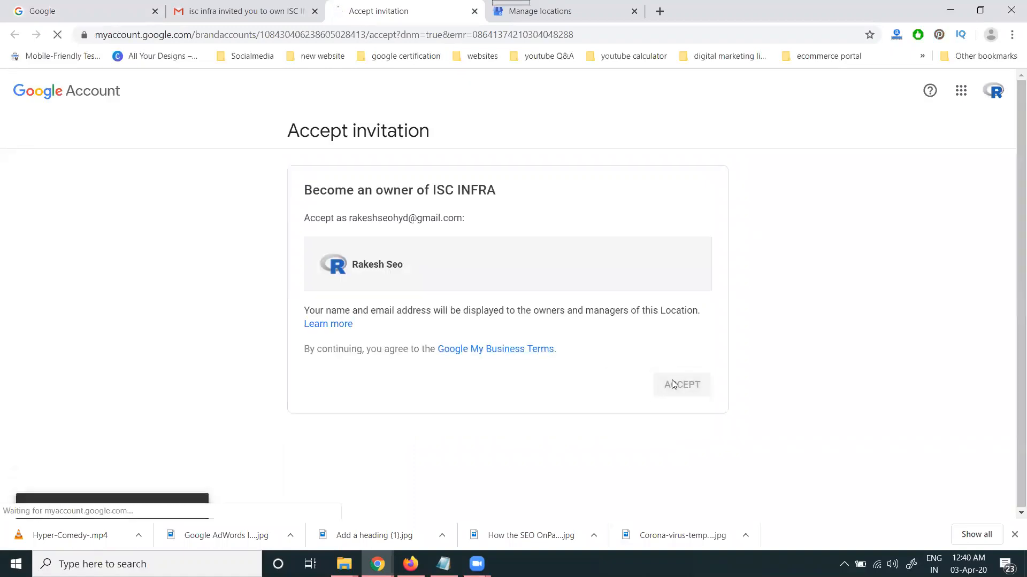
click(681, 384)
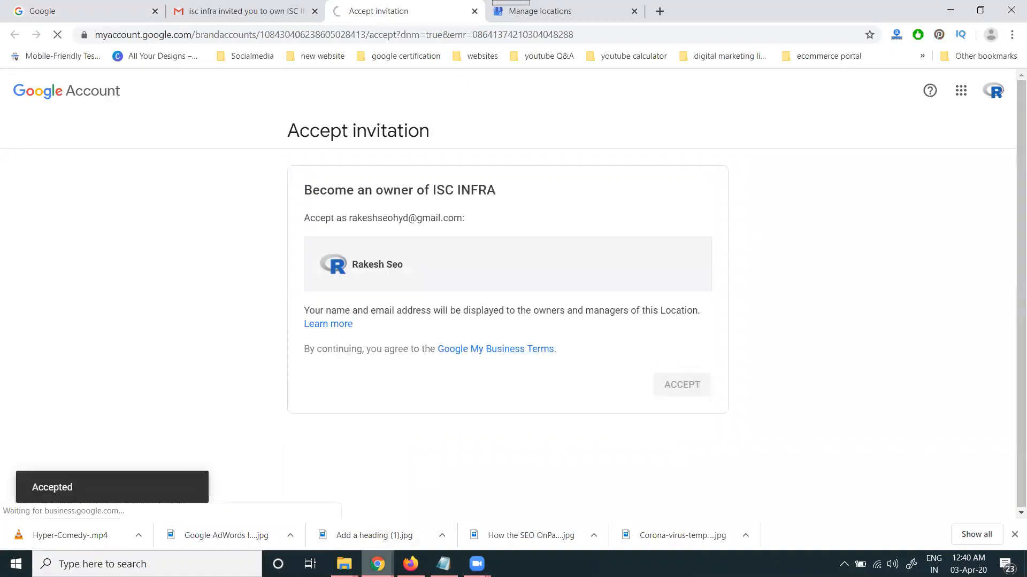
click(681, 384)
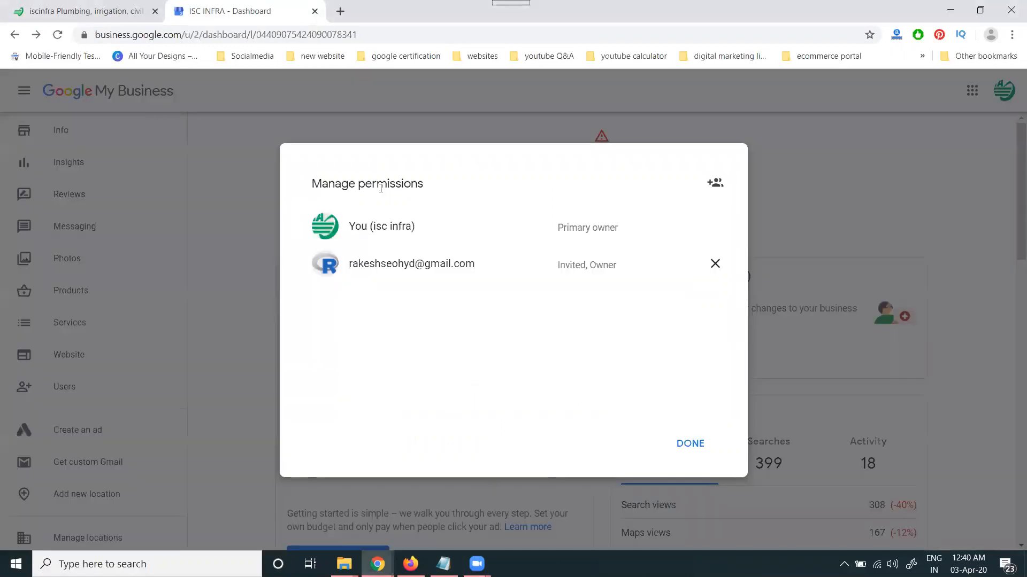
Check the invited Owner in the permissions list, reopen it, and close it again.
click(689, 443)
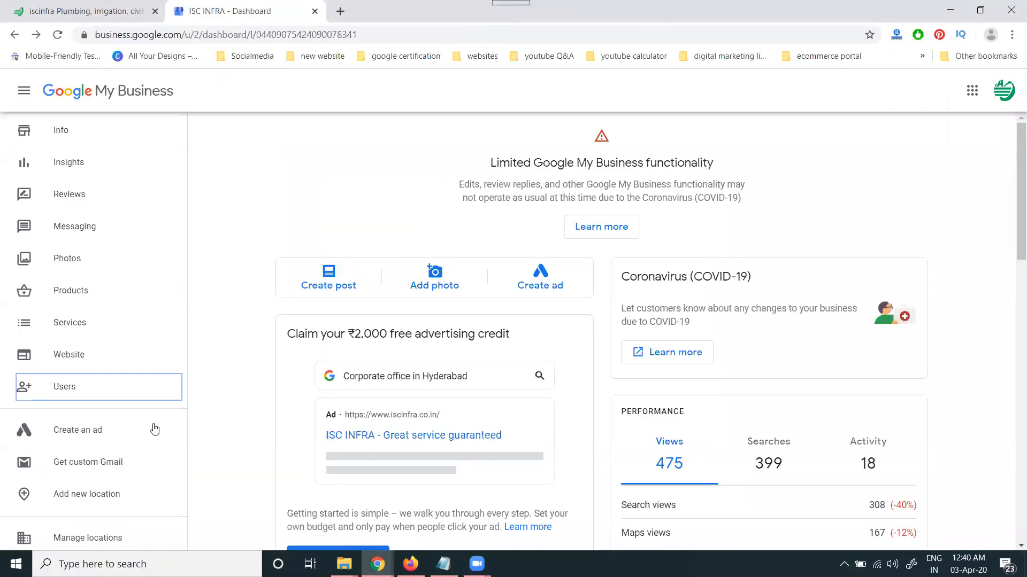
click(64, 386)
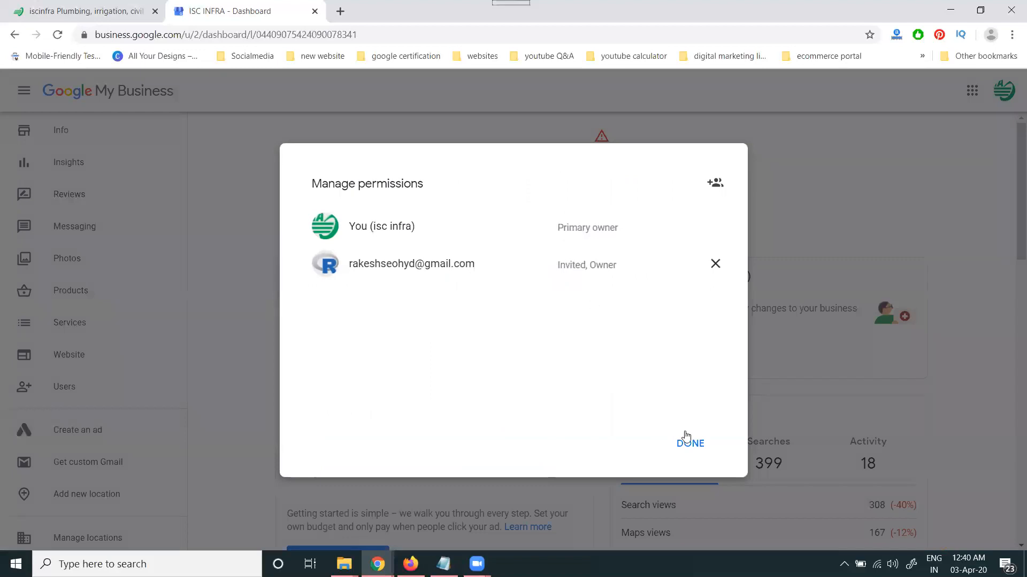
click(689, 443)
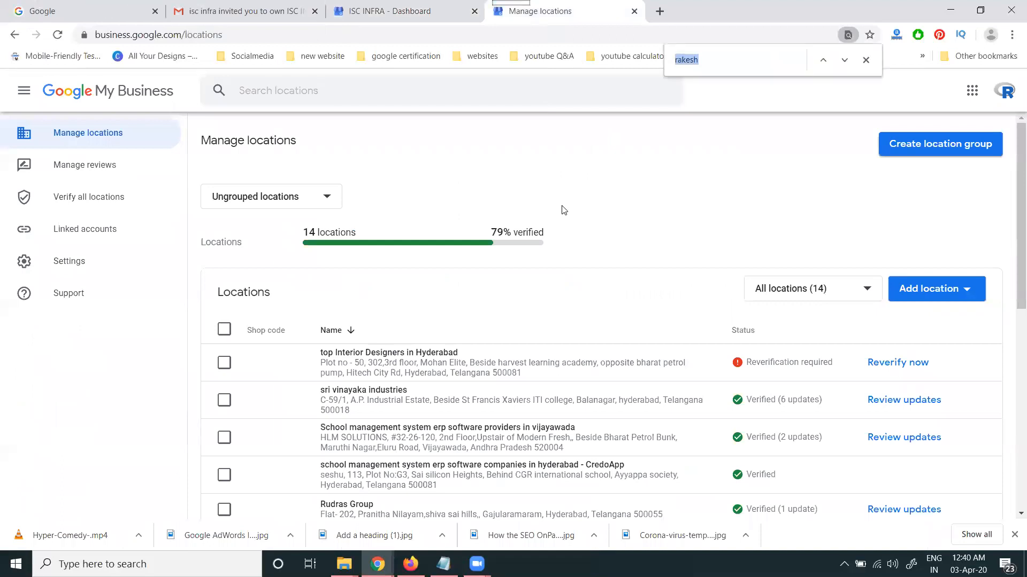
Search the locations page for 'isc' to bring the ISC INFRA row into view.
text(isc)
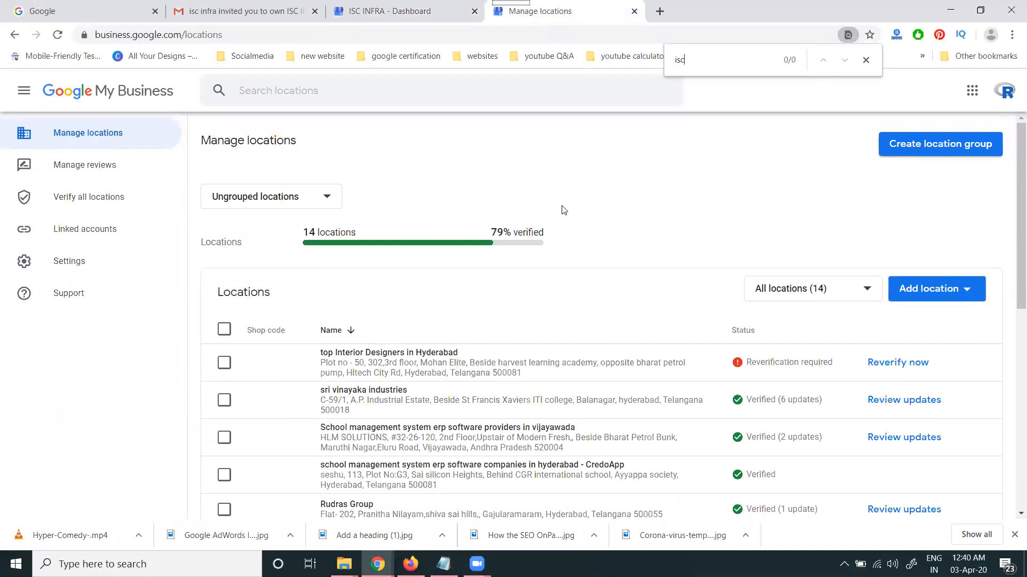
click(57, 35)
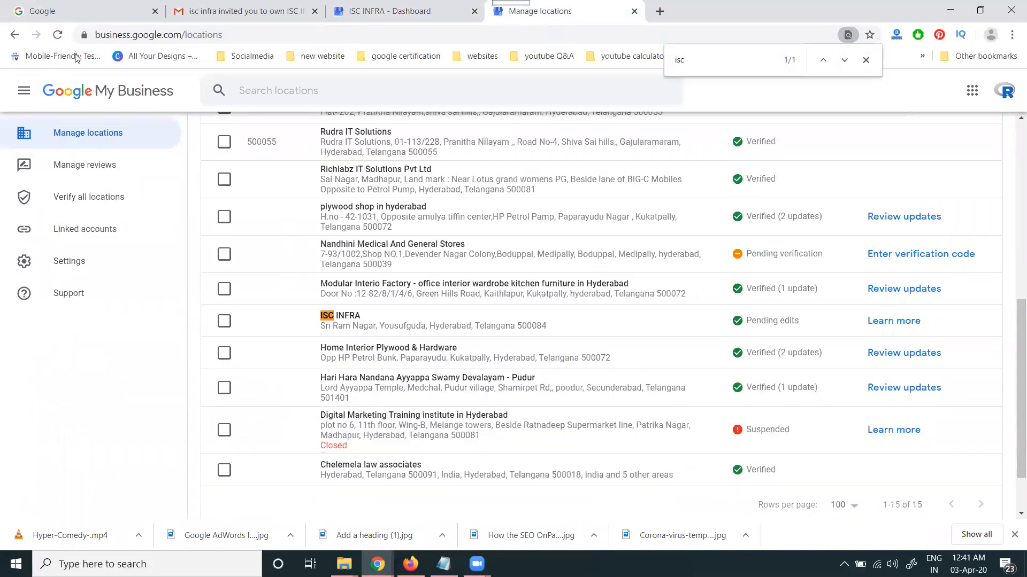
mouse_move(383, 331)
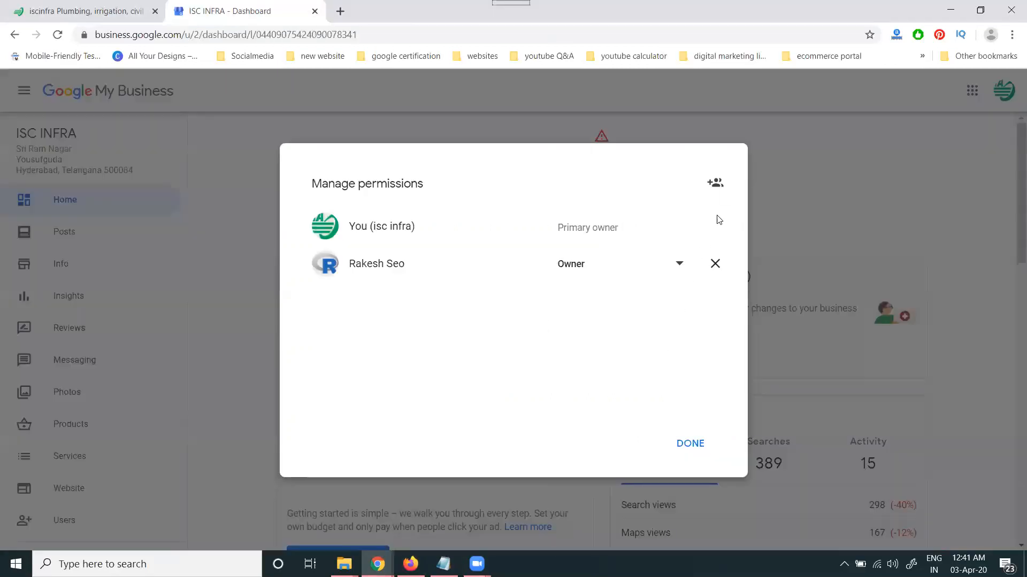
click(714, 184)
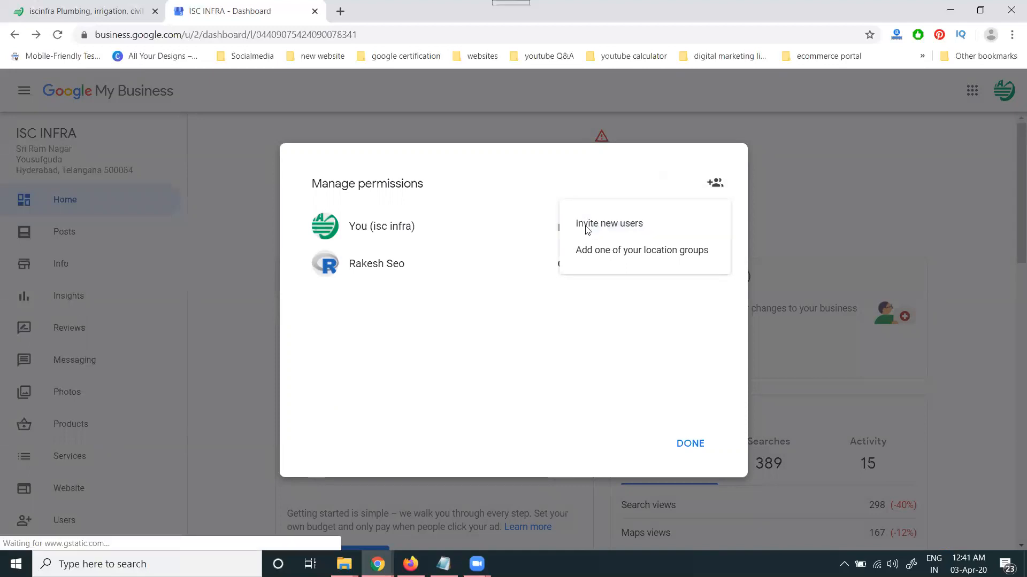
click(609, 223)
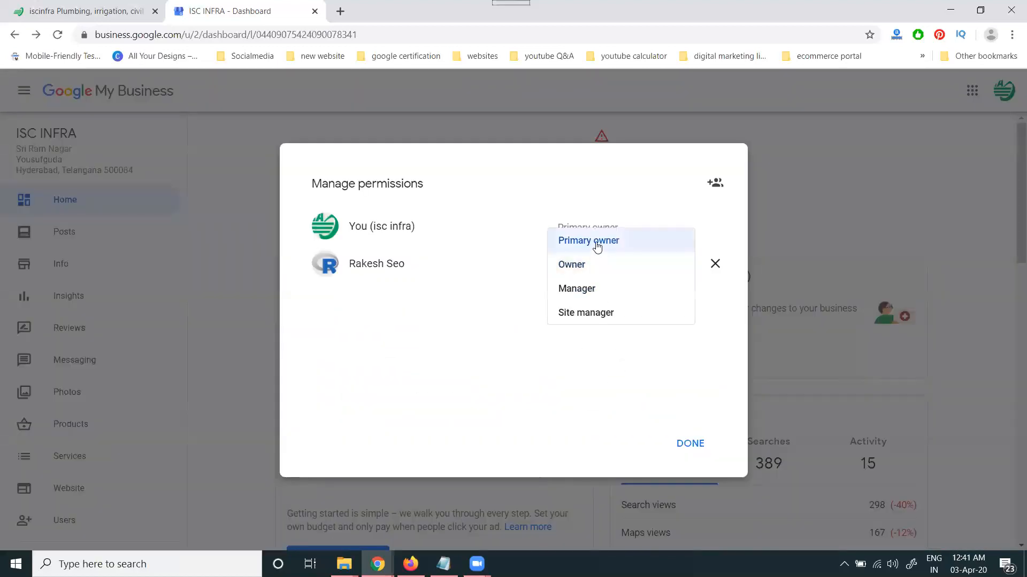
mouse_move(582, 318)
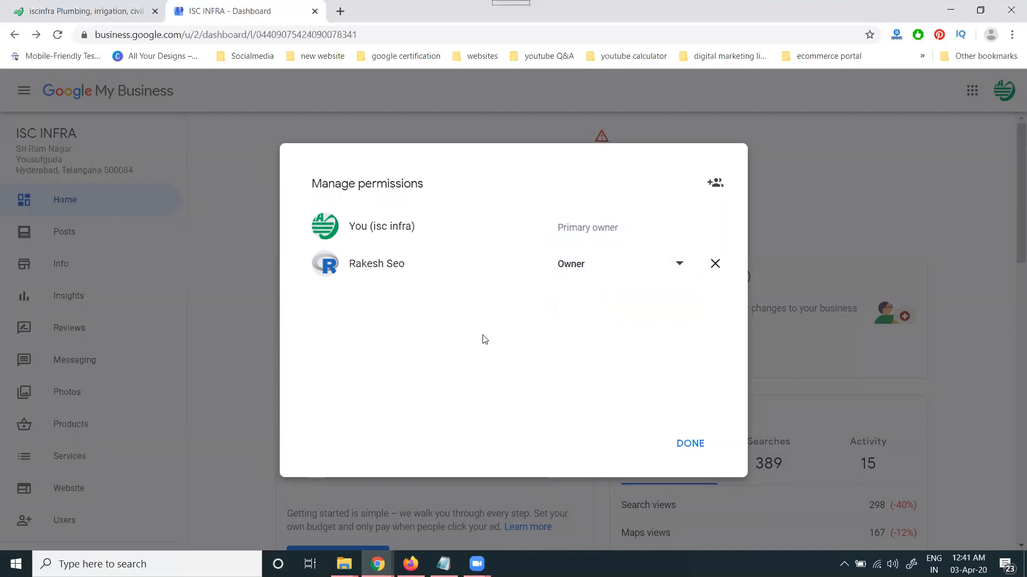
click(689, 444)
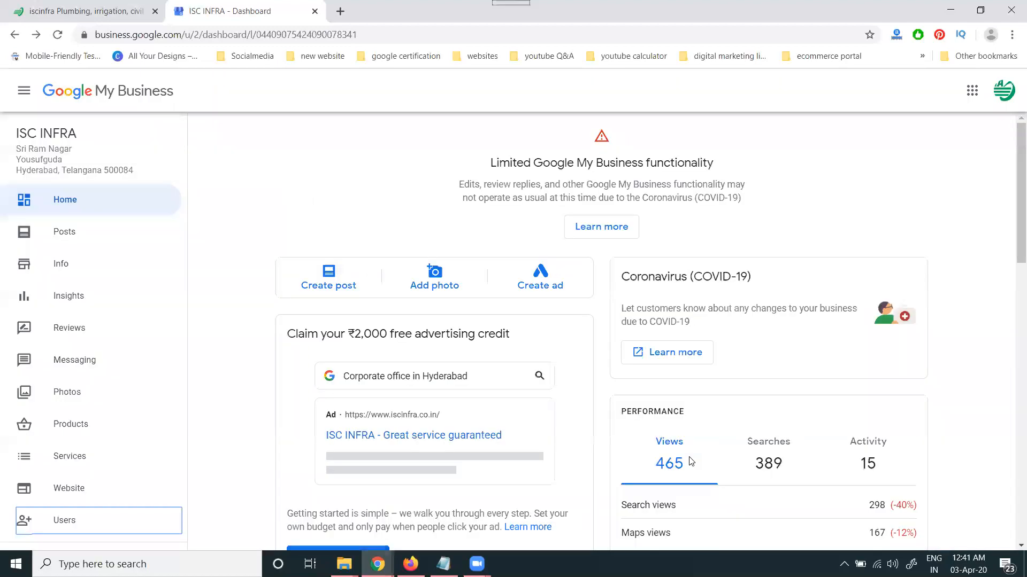